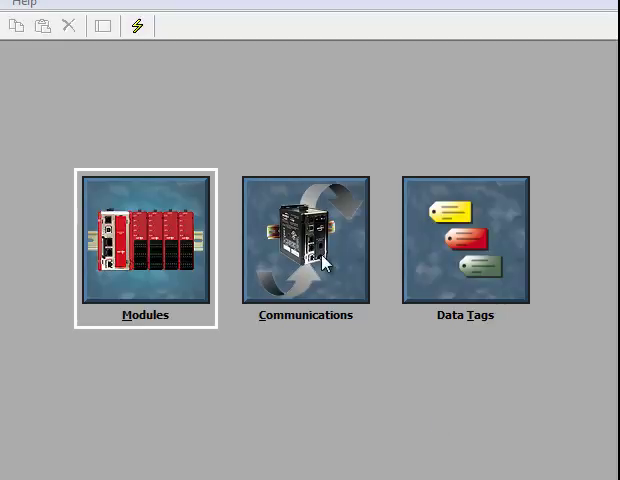
Step: Locate the CDL122 engine oil temperature entry in the block and its Available Mappings tags
left_click(304, 246)
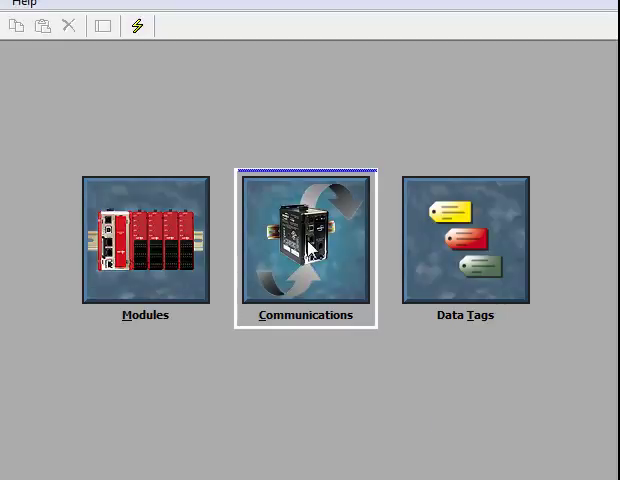
double_click(304, 246)
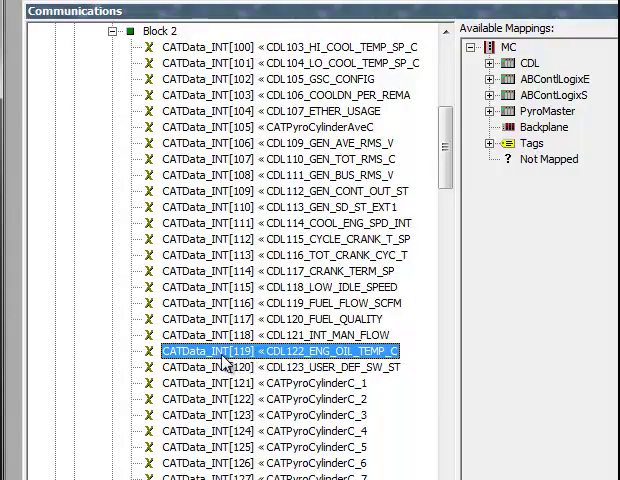
mouse_move(296, 366)
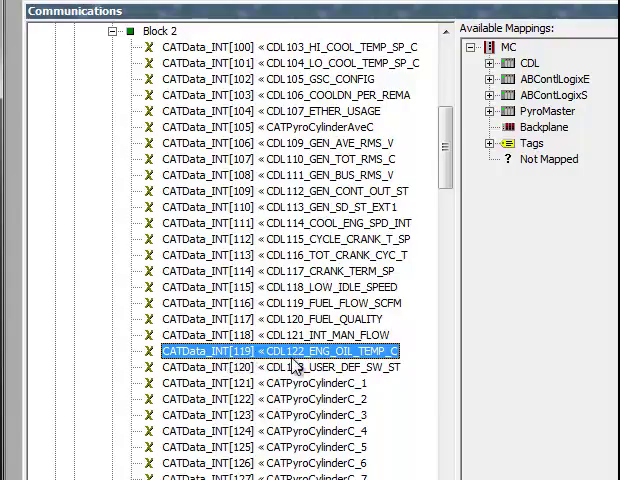
mouse_move(384, 368)
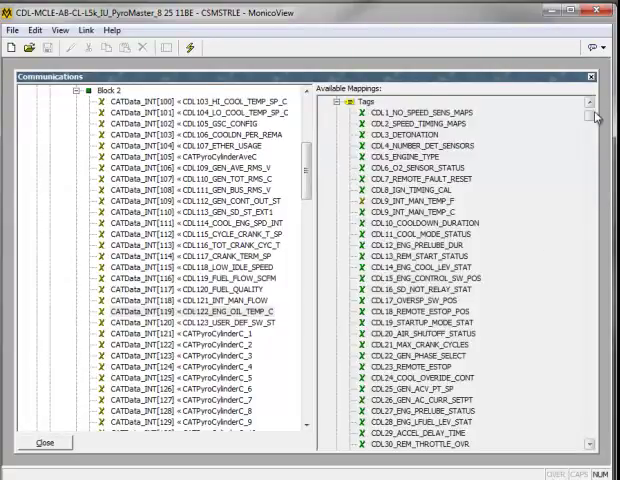
scroll("down", 3)
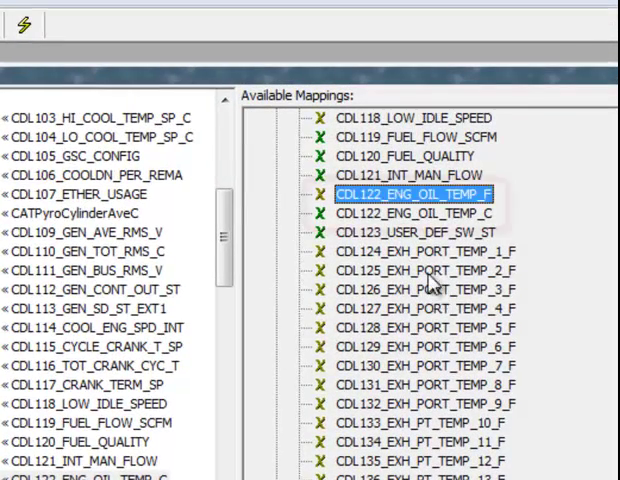
left_click(408, 212)
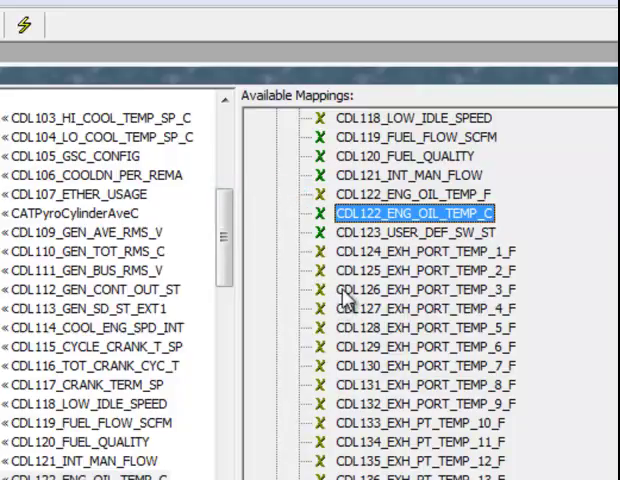
mouse_move(344, 304)
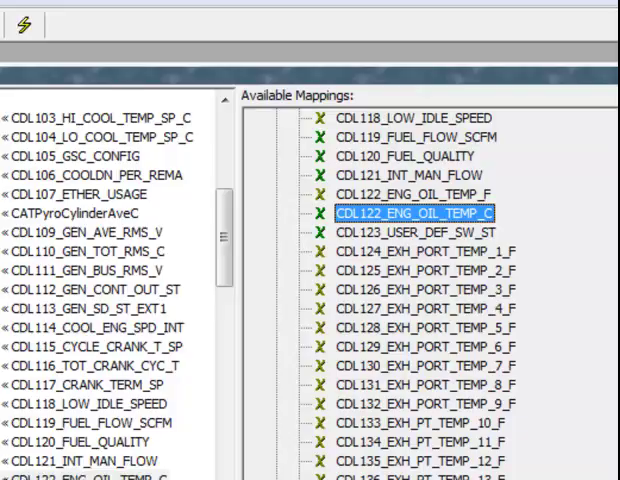
mouse_move(356, 284)
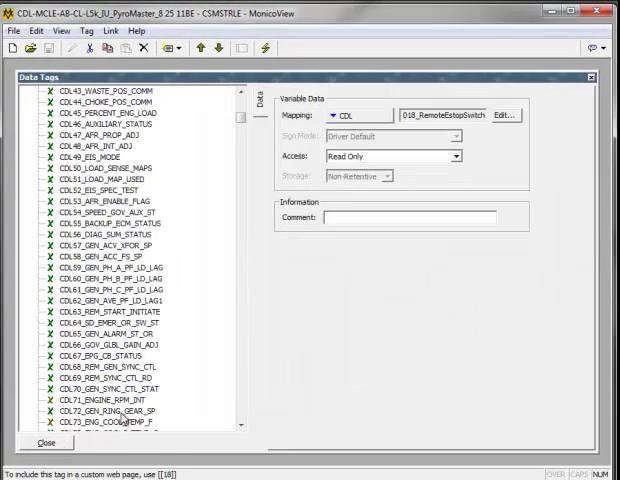
Step: Confirm the CDL122 _F formula tag converts the Celsius reading with *1.8+32
scroll("down", 3)
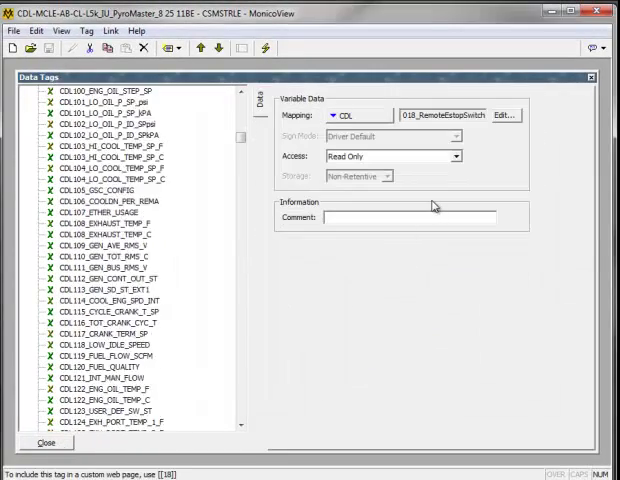
scroll("down", 3)
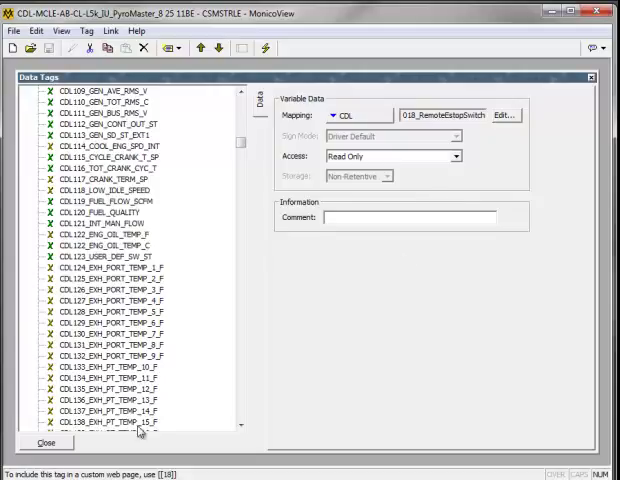
left_click(80, 258)
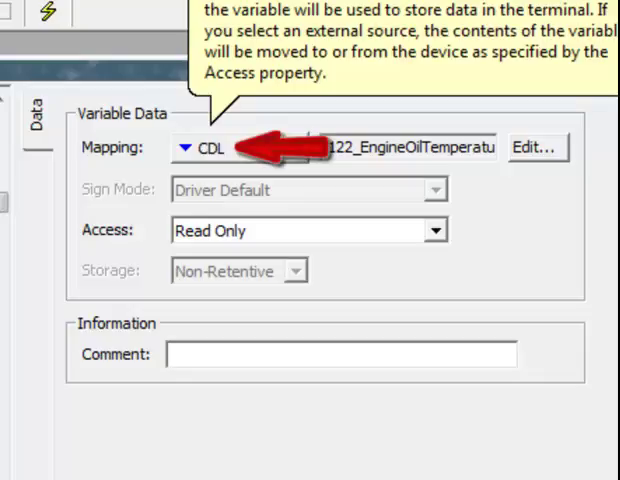
mouse_move(16, 270)
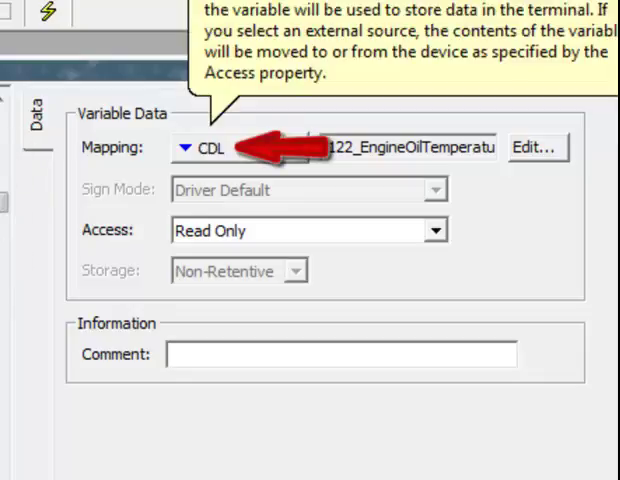
mouse_move(500, 170)
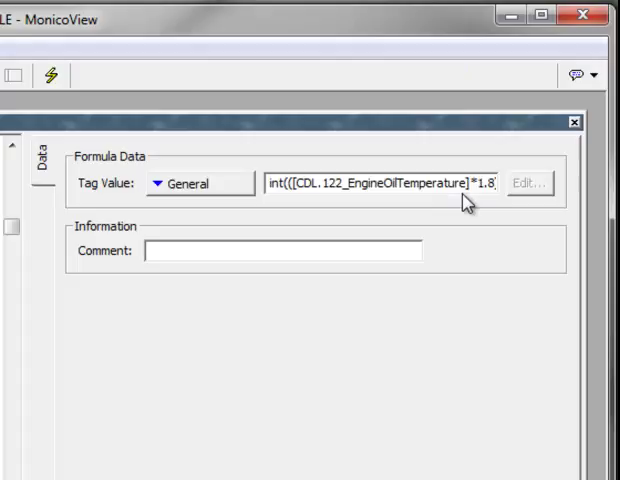
mouse_move(480, 190)
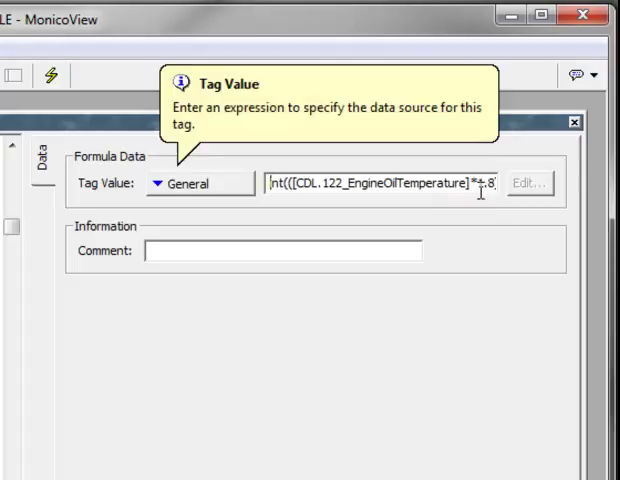
double_click(308, 184)
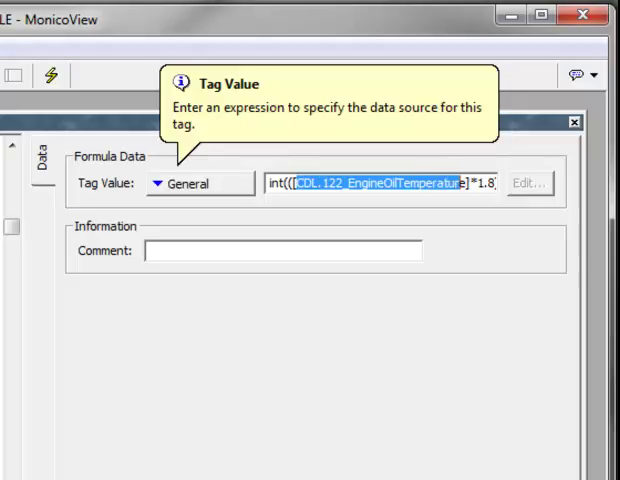
mouse_move(132, 310)
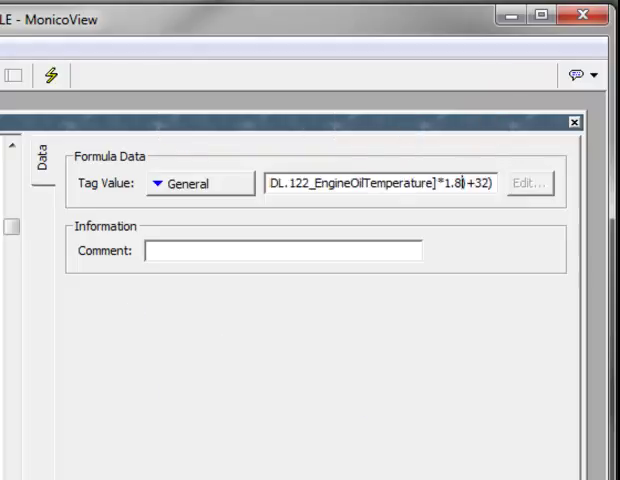
mouse_move(116, 184)
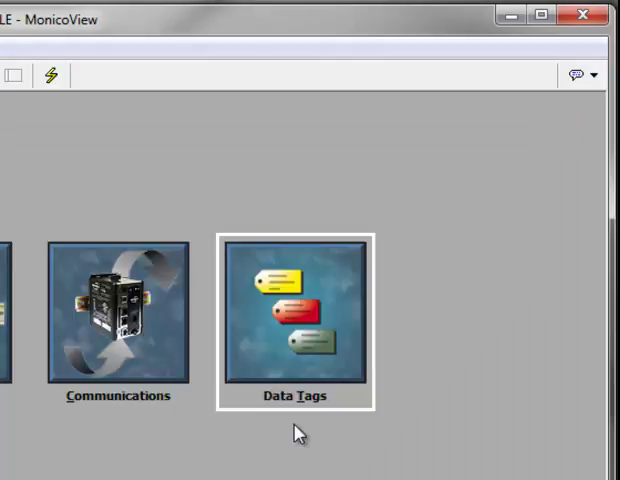
Step: Map Block 2 CATData_INT[119] to the CDL122_ENG_OIL_TEMP_F formula tag
double_click(296, 316)
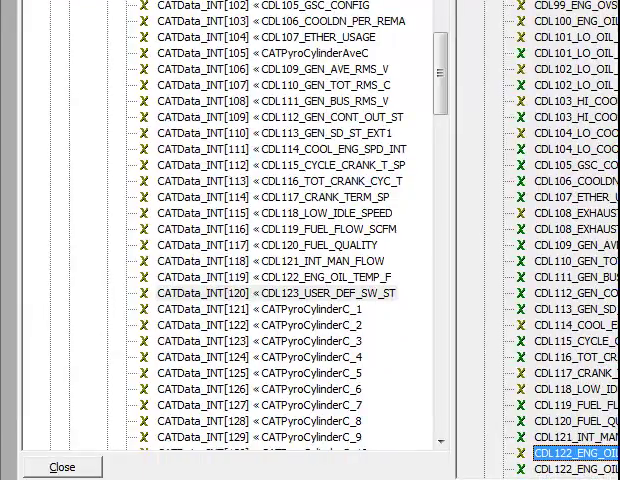
left_click(250, 276)
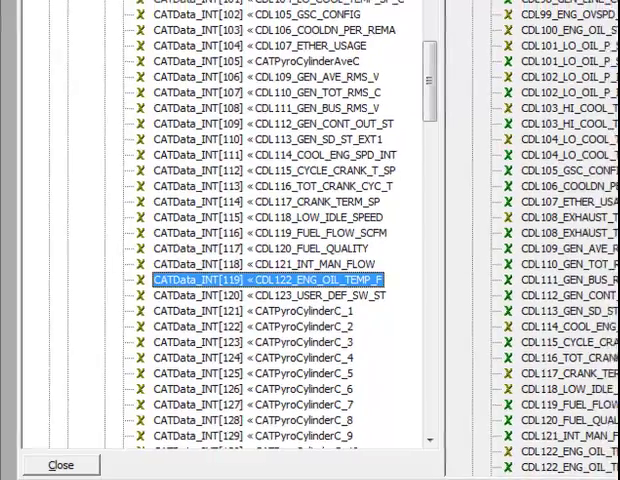
Step: Map the Block 4 CDL271 engine oil pressure entry to the _PSI formula tag
left_click(60, 464)
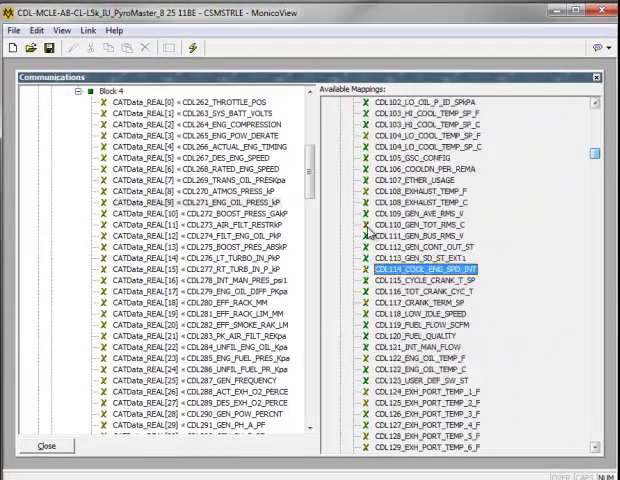
scroll("down", 3)
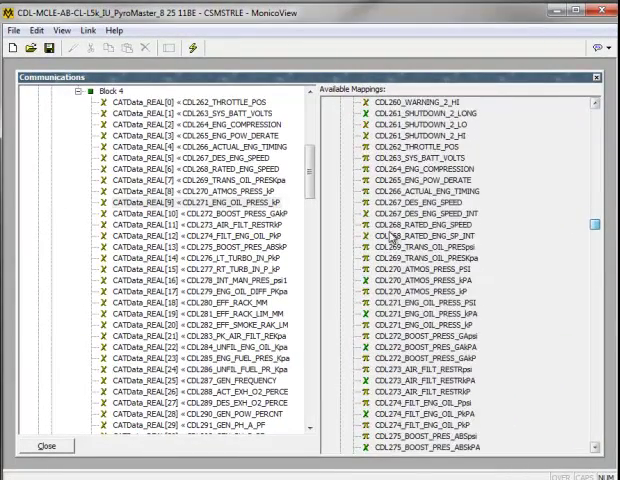
scroll("down", 3)
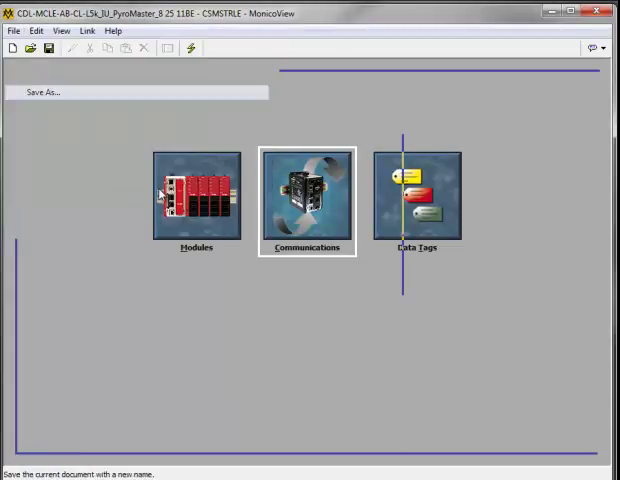
Step: Save the database under the new name 'Test'
left_click(42, 92)
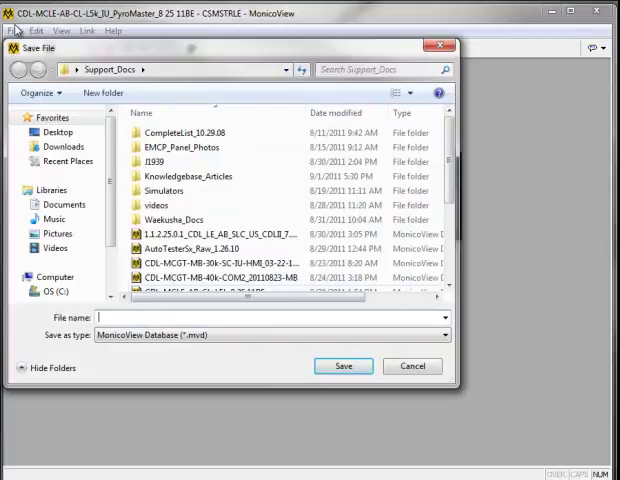
type("Test")
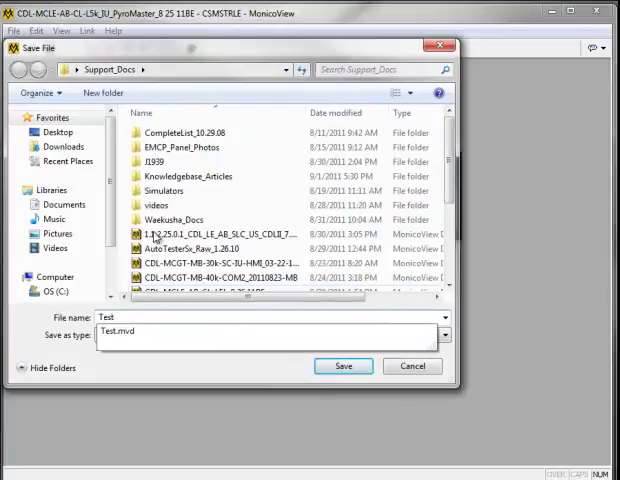
left_click(344, 364)
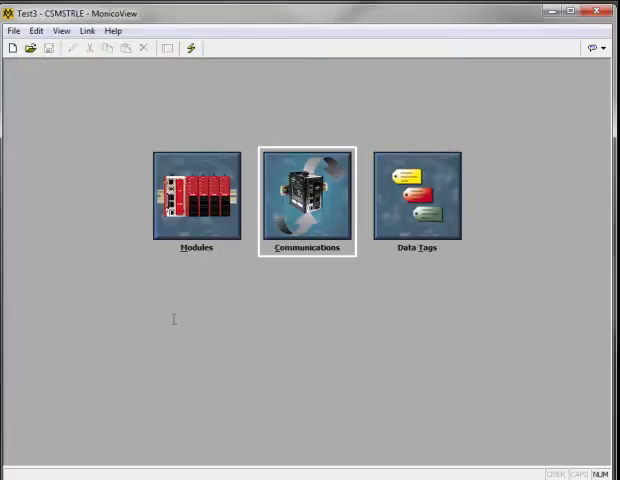
mouse_move(186, 314)
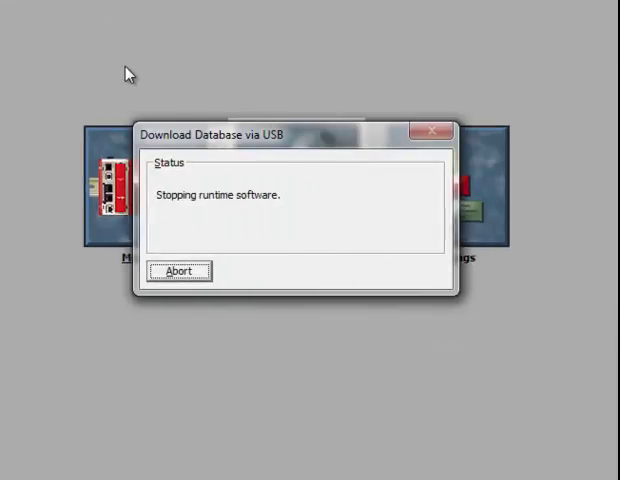
mouse_move(10, 16)
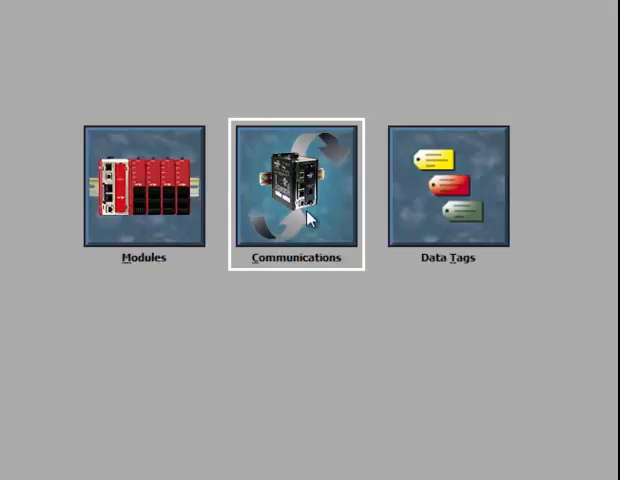
mouse_move(30, 356)
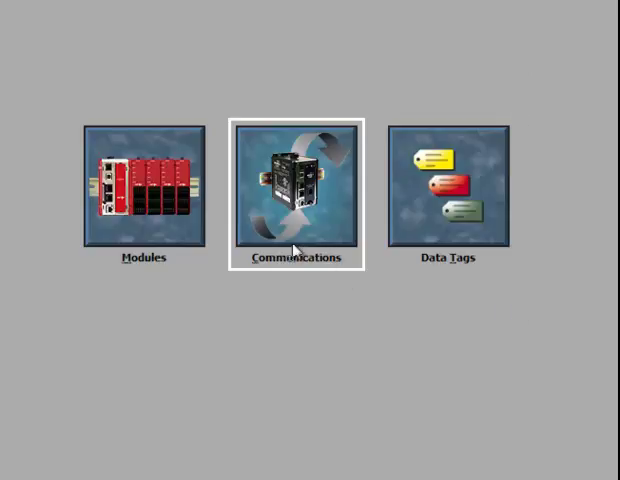
mouse_move(240, 258)
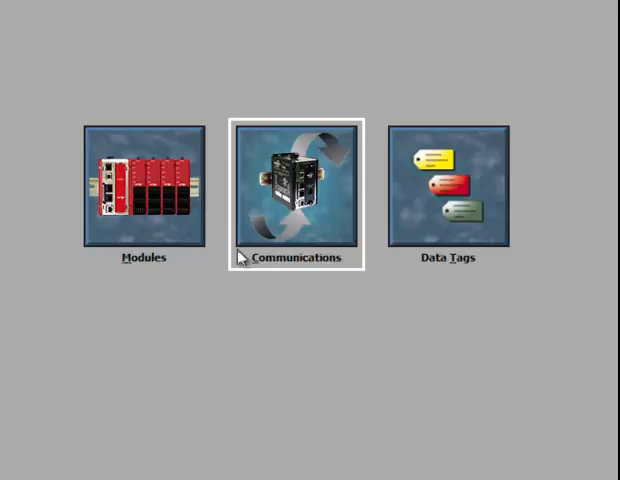